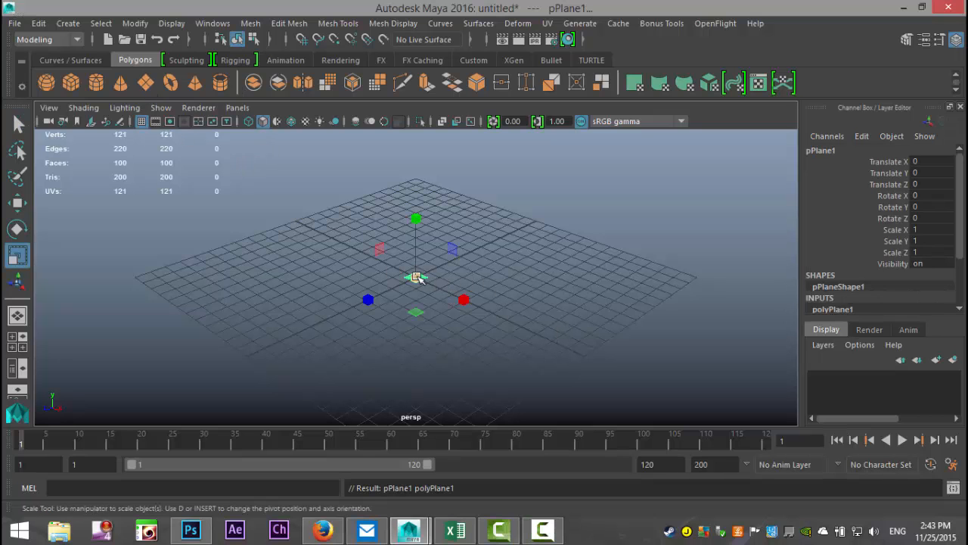
Select a nine-face zigzag strip on the plane and detach it from the grid
left_click_drag(416, 276, 694, 368)
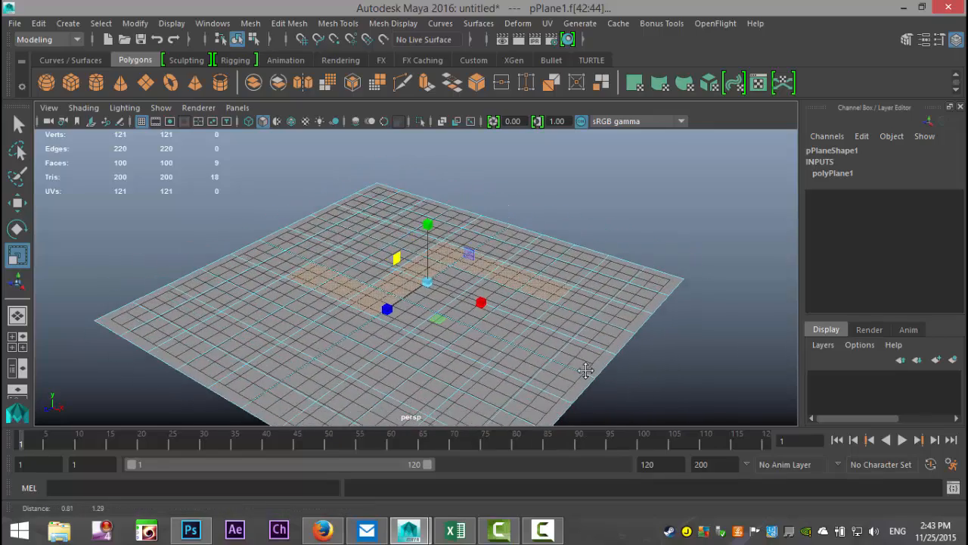
left_click_drag(586, 371, 588, 352)
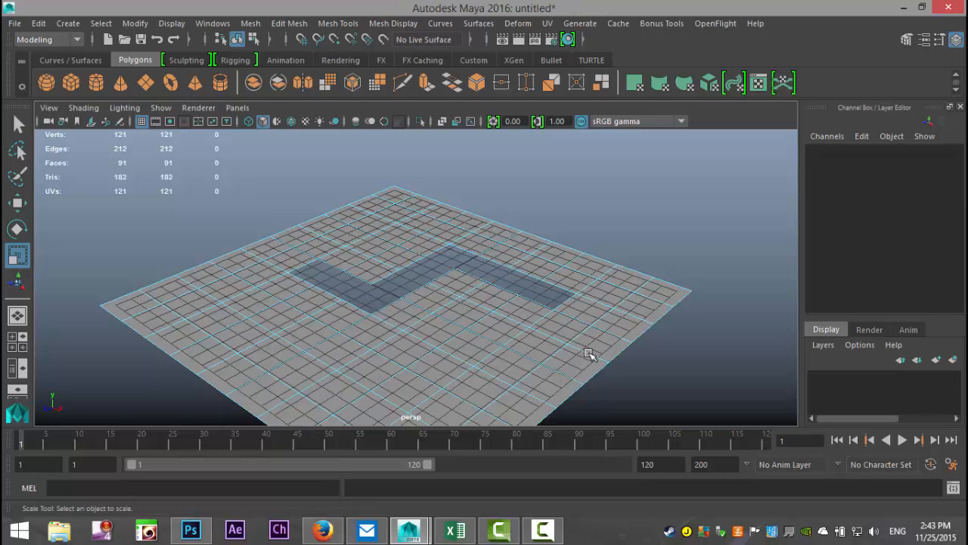
Raise the detached nine-face zigzag strip along Y above the plane
left_click(571, 356)
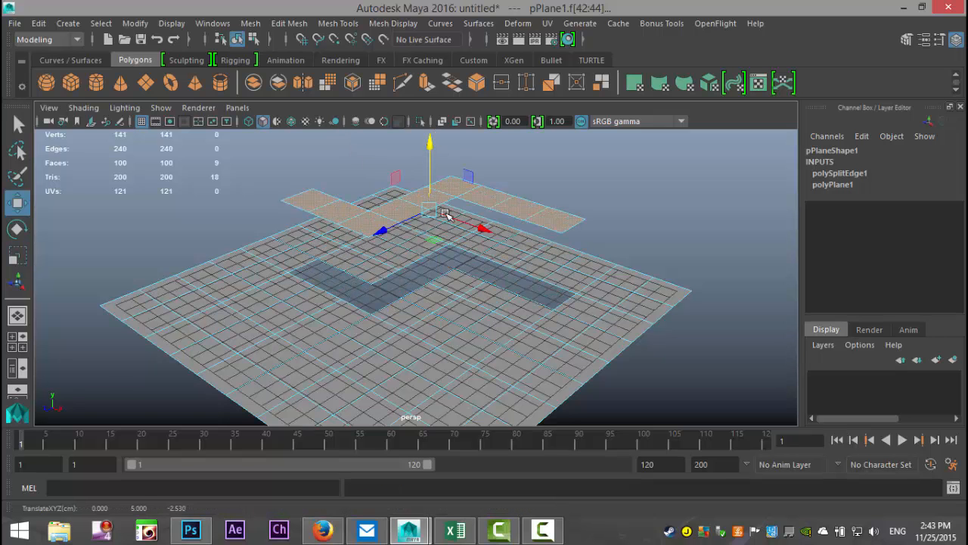
left_click_drag(446, 215, 388, 314)
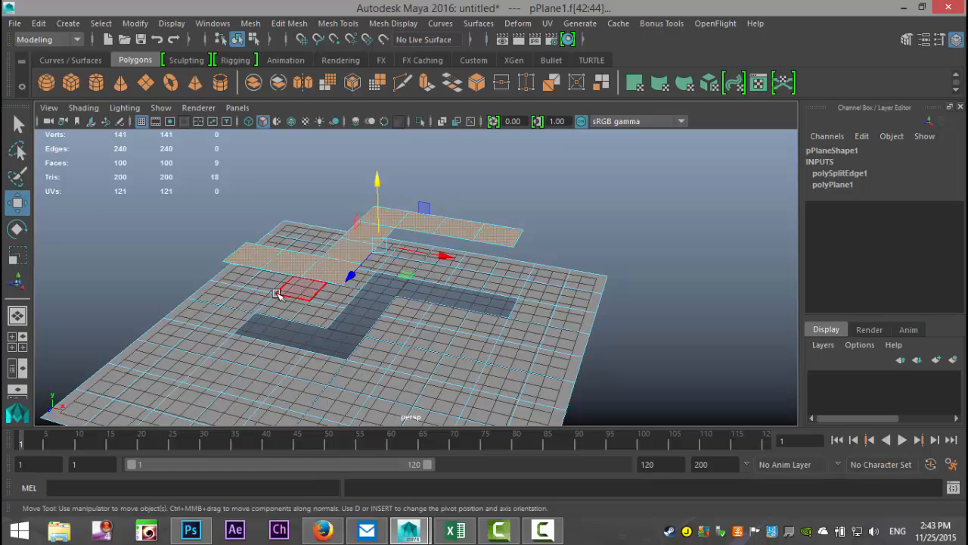
left_click(539, 387)
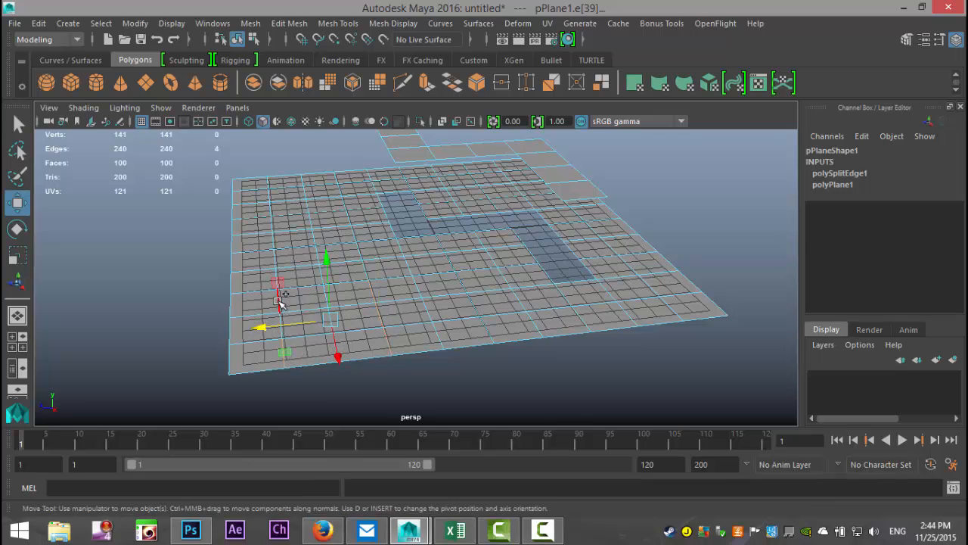
Select edges along a strip near the plane's border for detaching
left_click(289, 24)
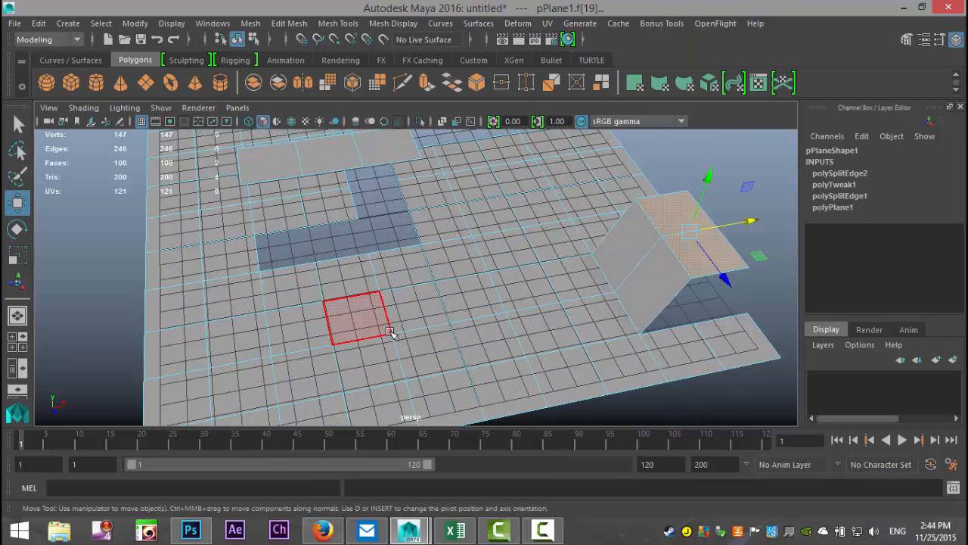
Detach one vertex with Edit Mesh > Detach and drag it to widen a triangular tear
right_click(354, 322)
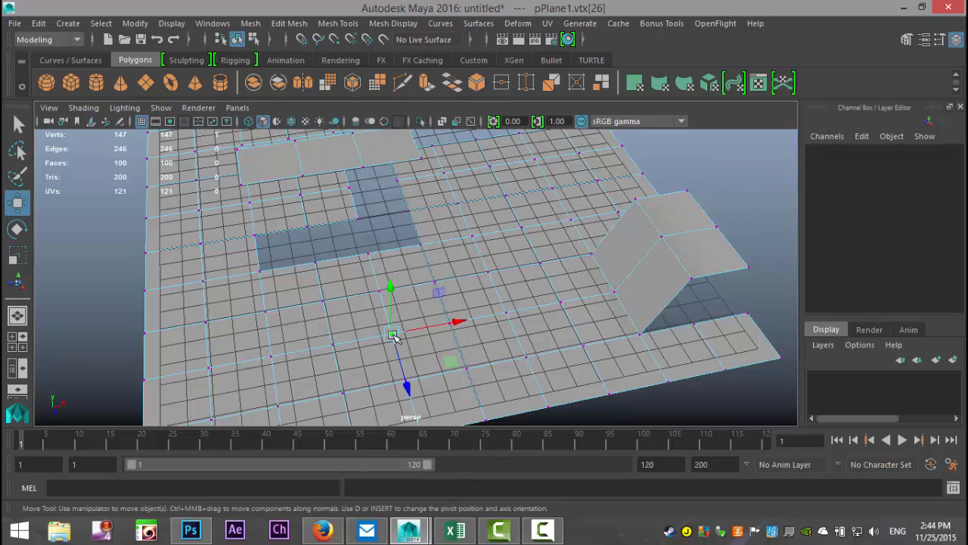
left_click(289, 22)
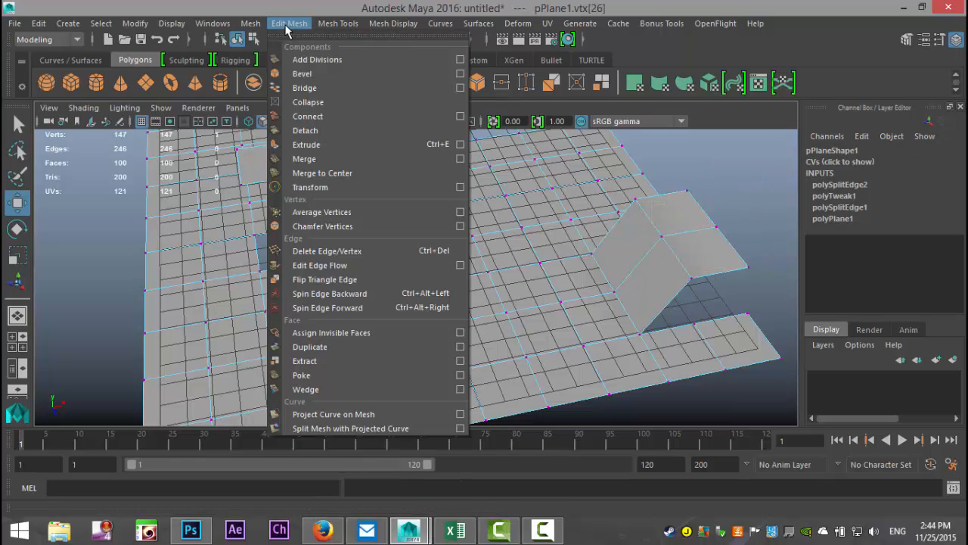
mouse_move(327, 136)
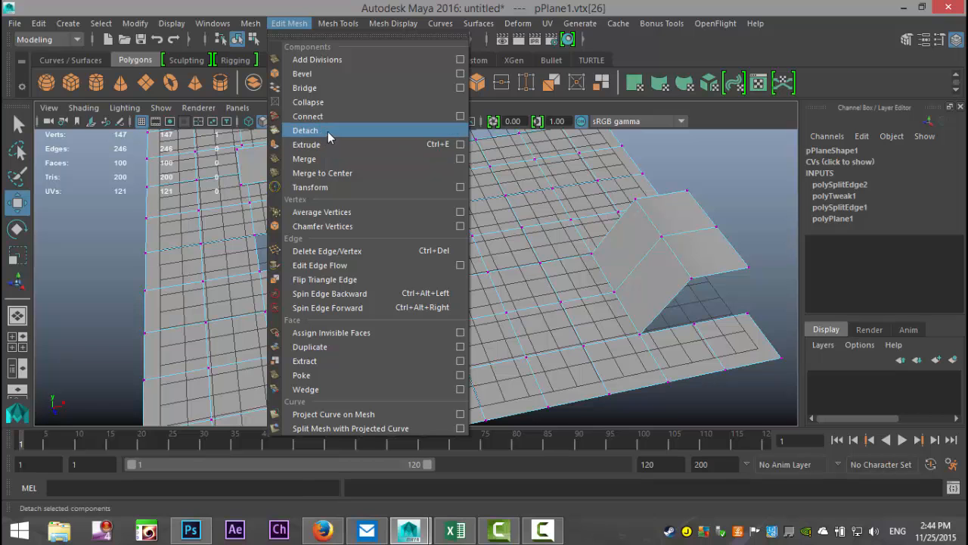
left_click(305, 130)
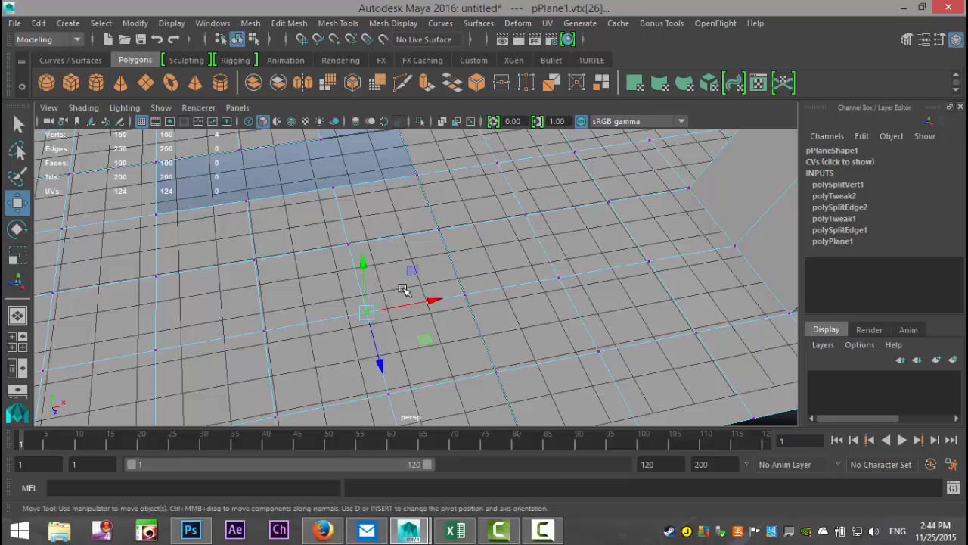
left_click_drag(435, 302, 469, 293)
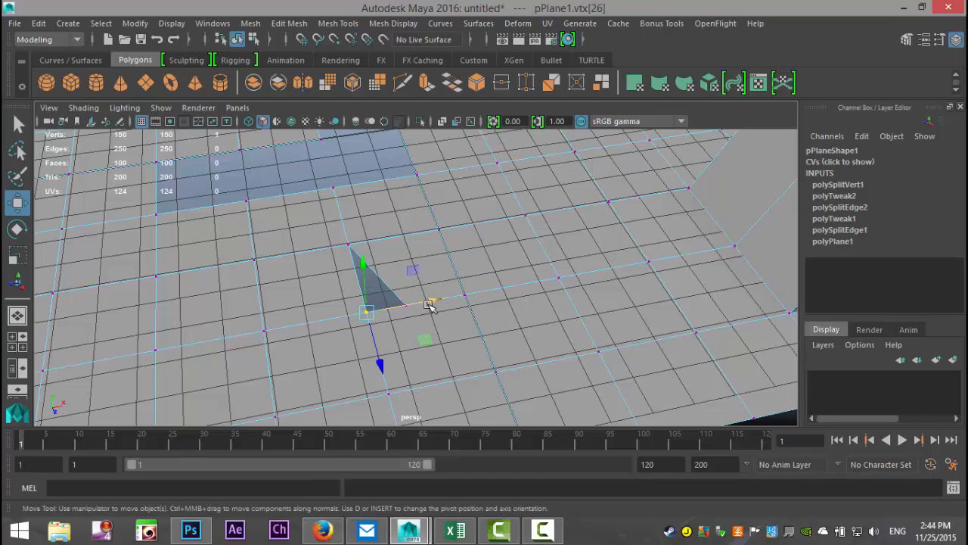
left_click_drag(431, 302, 363, 314)
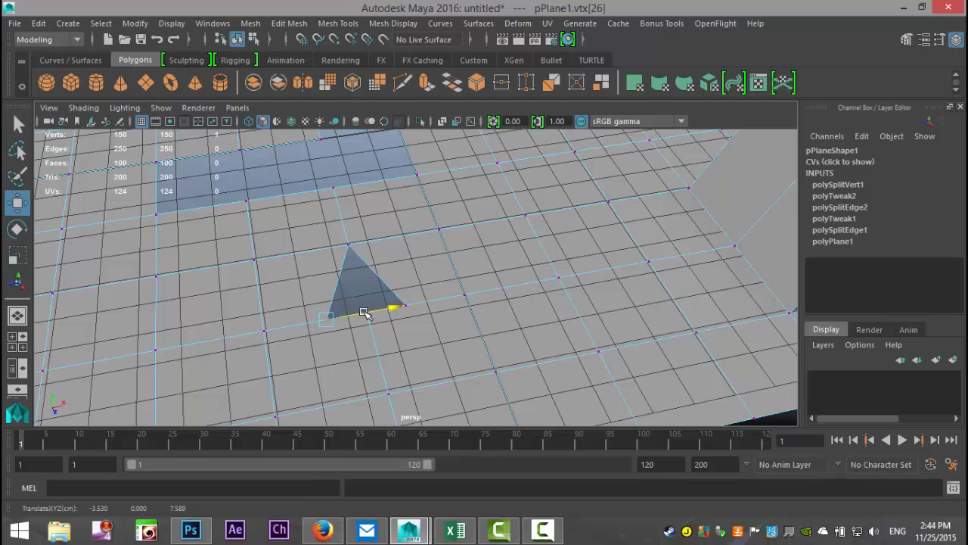